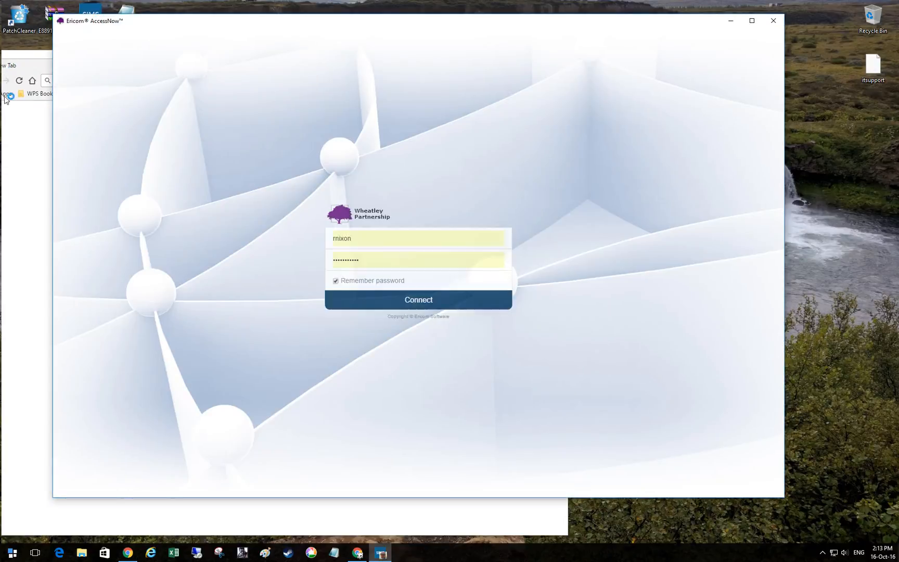
Connect to the school's remote desktop and nudge the session window into place.
click(417, 299)
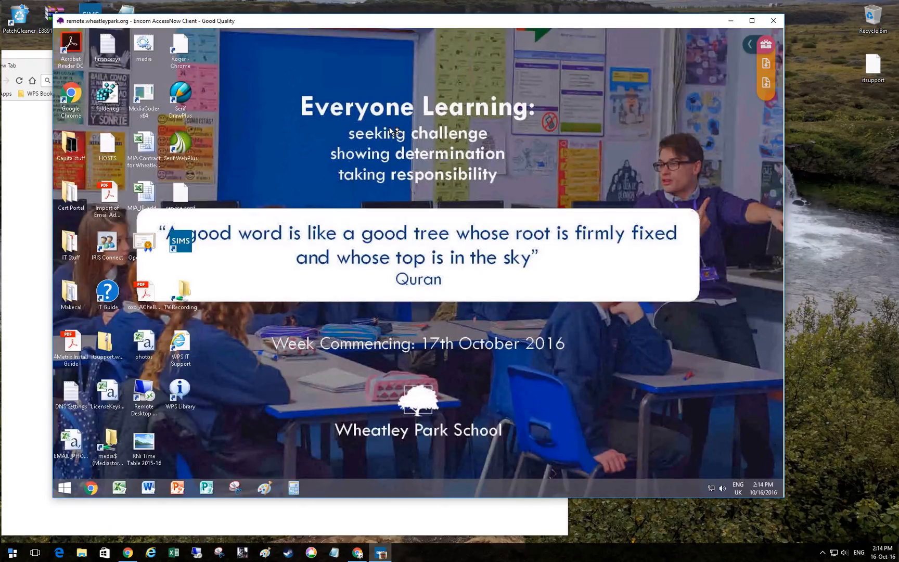
mouse_move(742, 86)
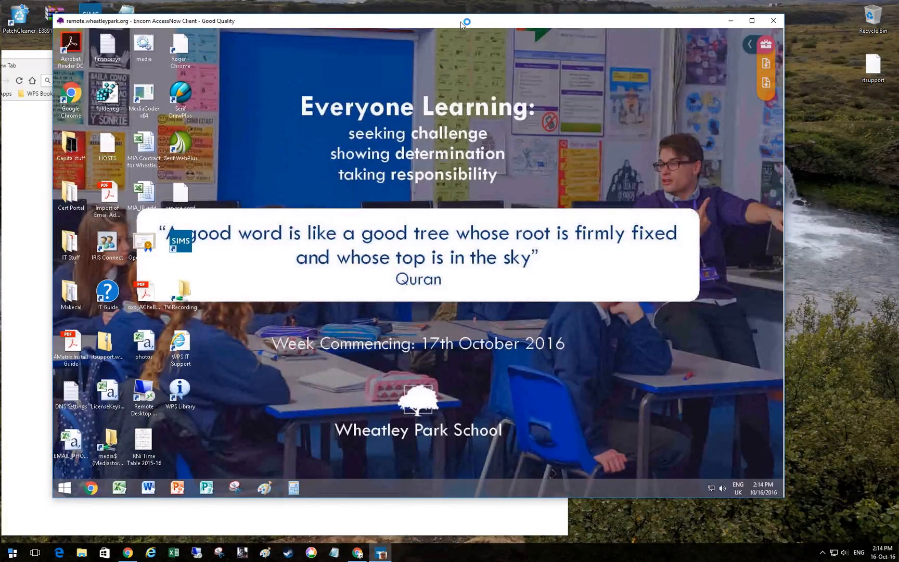
drag(465, 21, 462, 16)
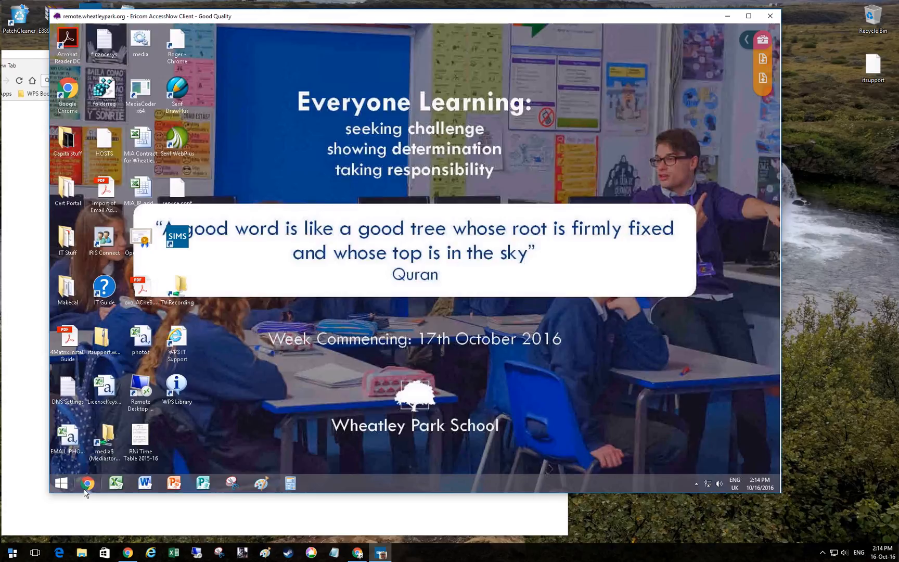
mouse_move(87, 484)
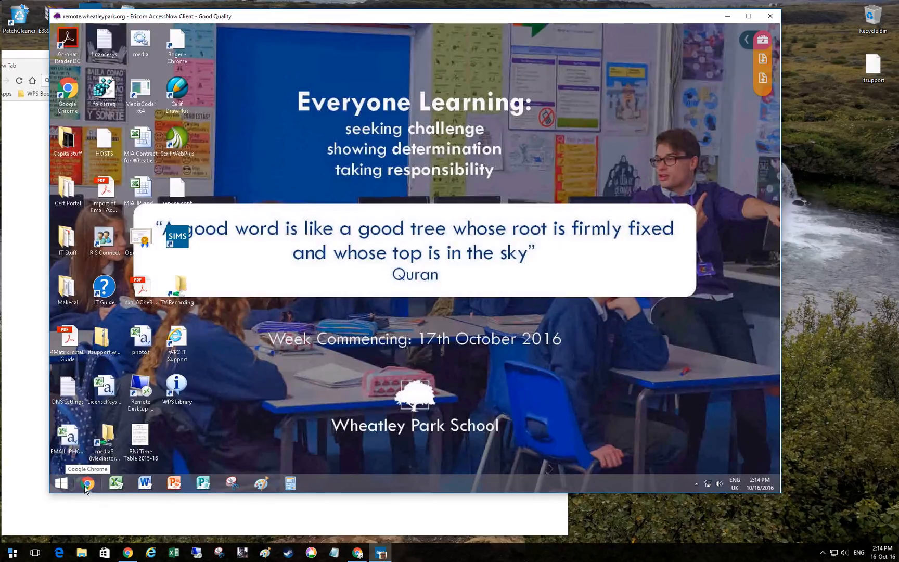
Launch Chrome in the session and go to the AccessNow page at rdp4:8080.
click(87, 483)
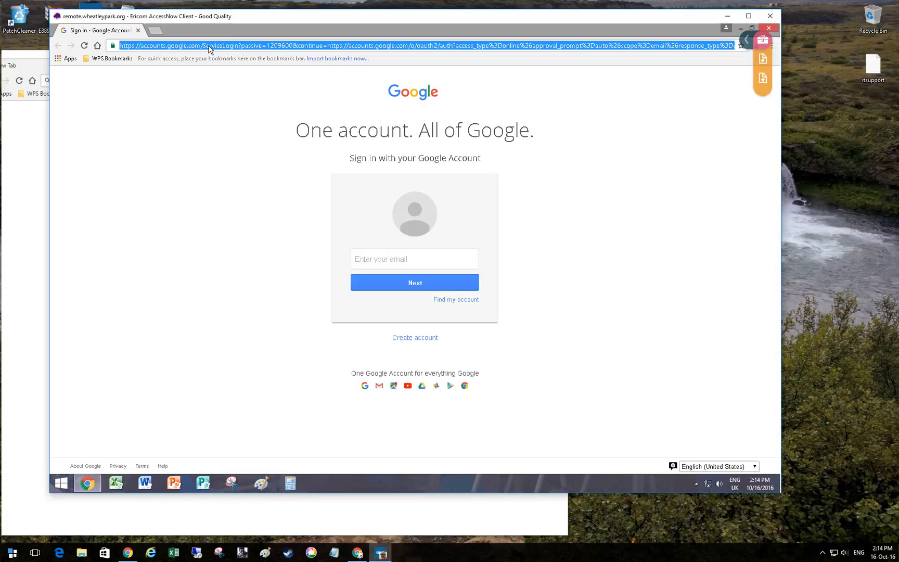
text(rdp4)
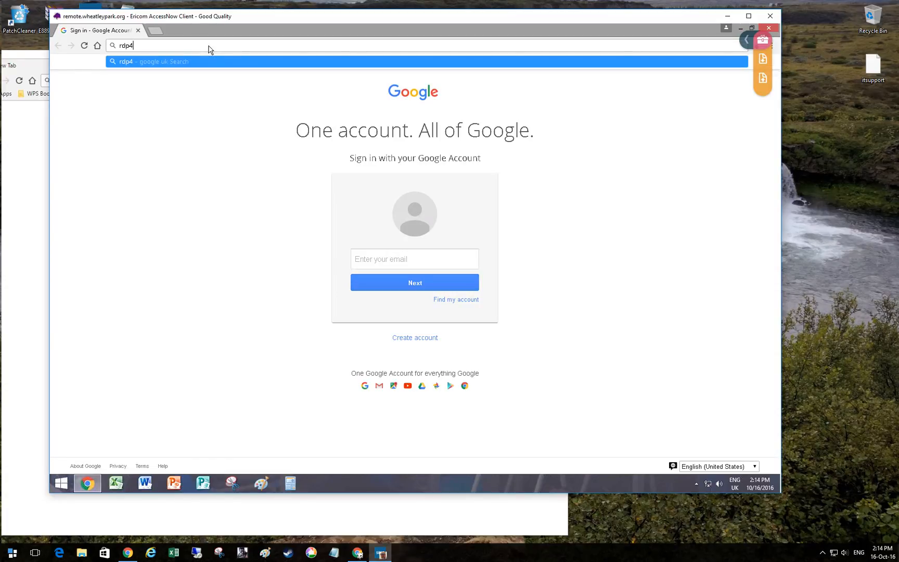
text(:8080/AccessNow/start.html)
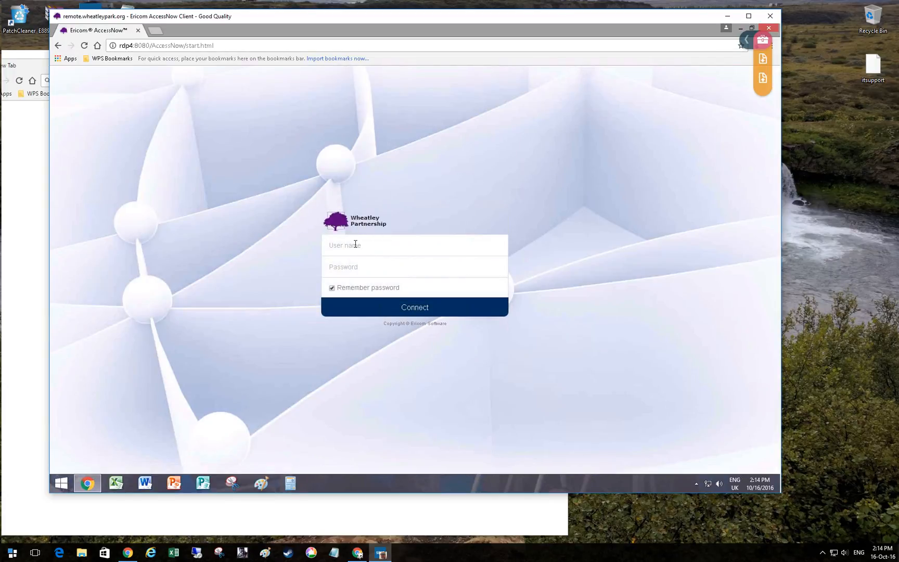
Enter the username 'rni' and connect to the rdp4 server session.
text(rnixon)
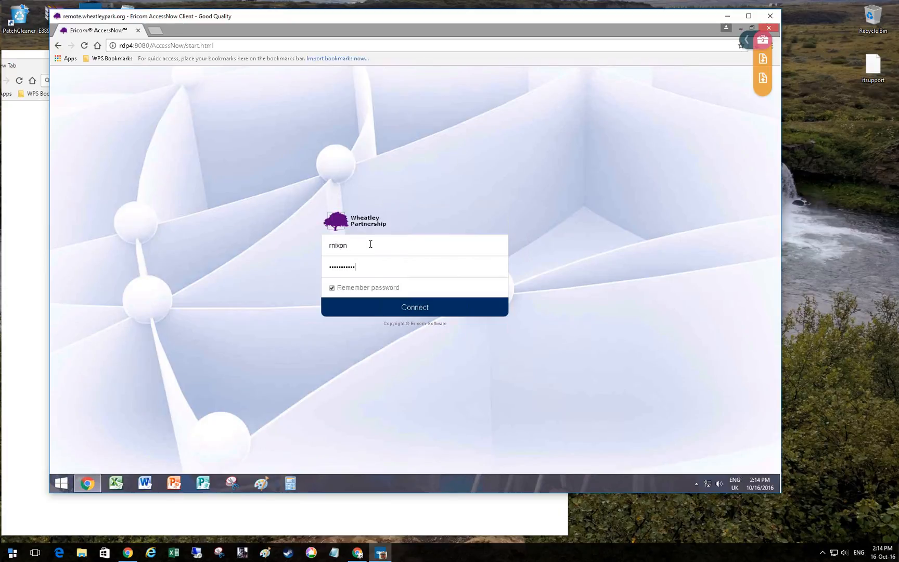
click(414, 307)
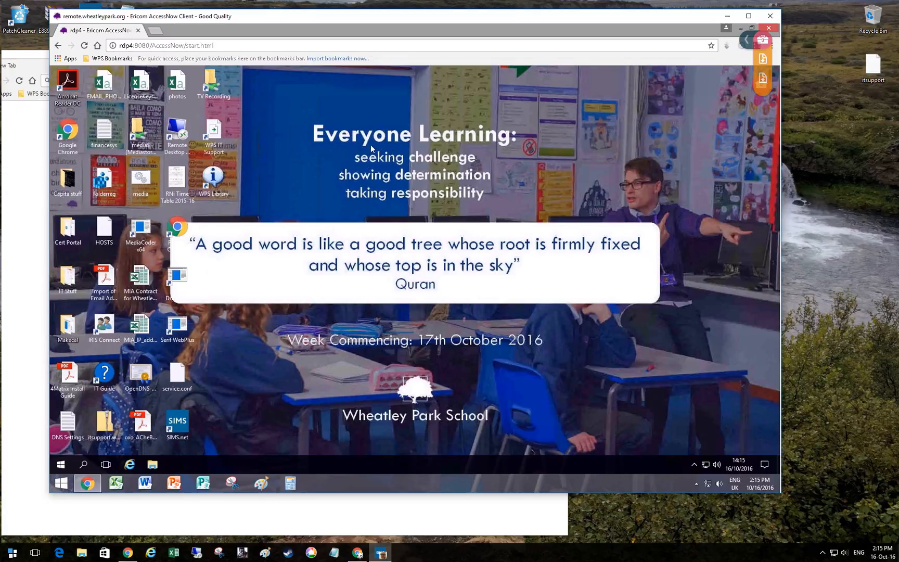
mouse_move(293, 358)
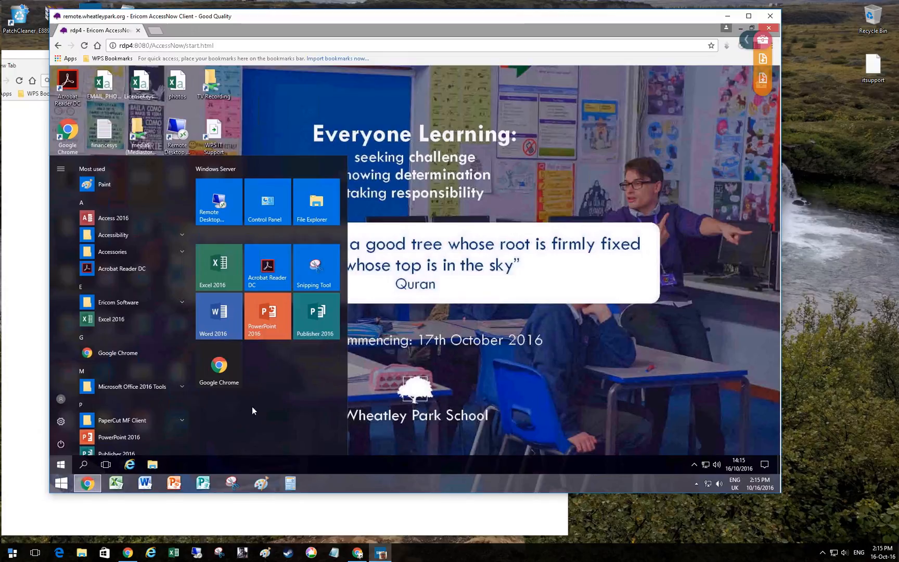
mouse_move(219, 365)
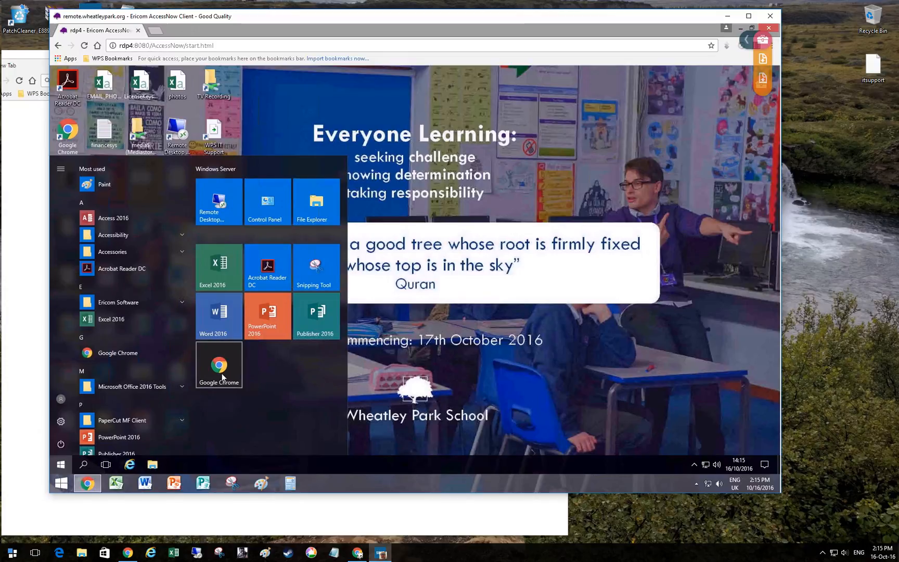
mouse_move(266, 266)
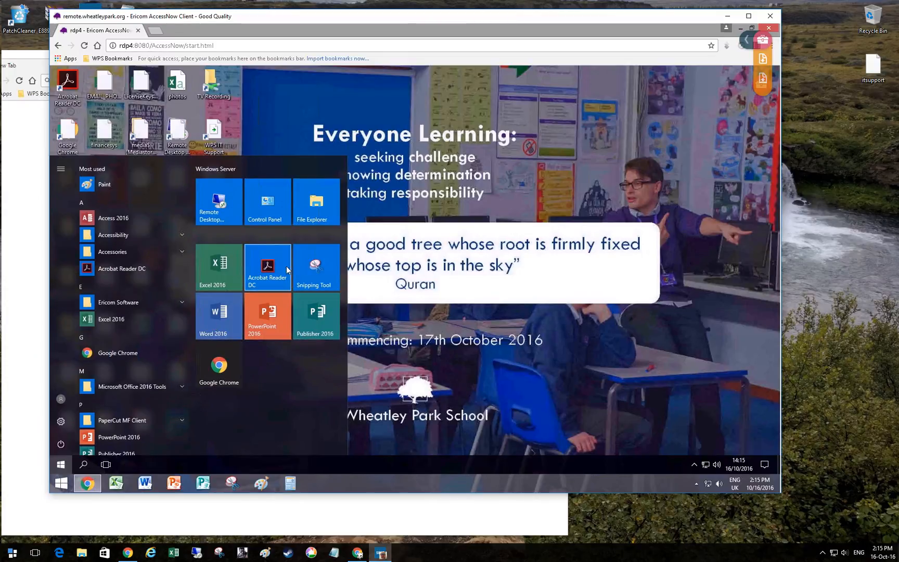
mouse_move(218, 204)
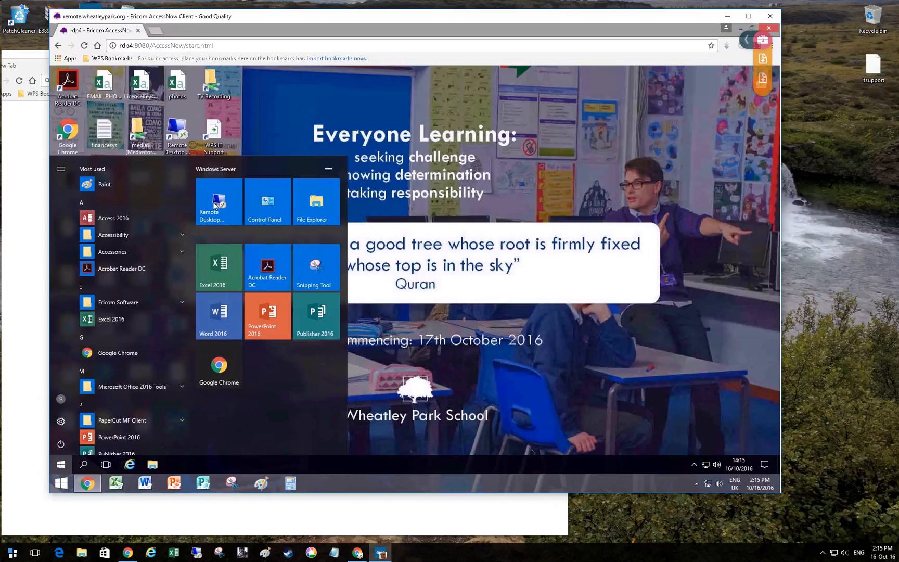
Try launching a program from the rdp4 app list and dismiss the restrictions warning.
scroll(down, 3)
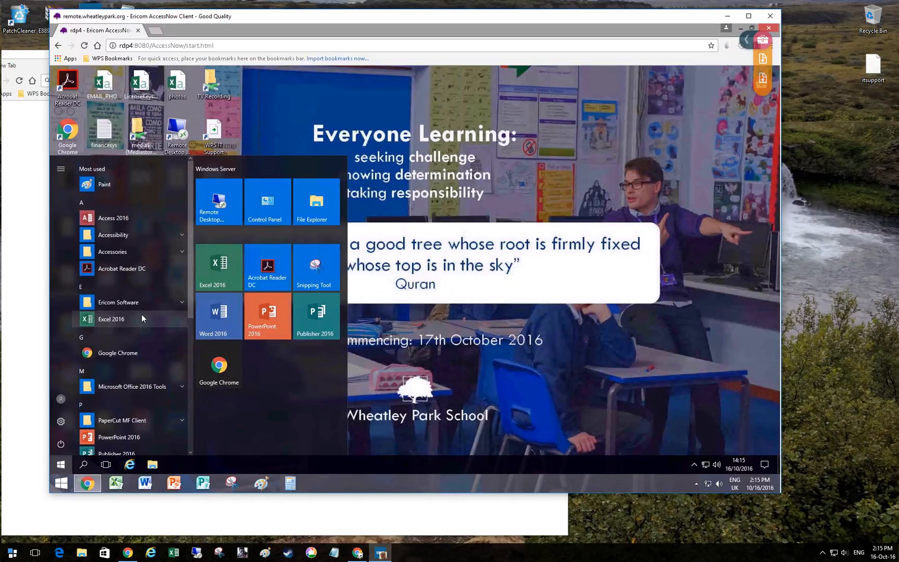
scroll(down, 3)
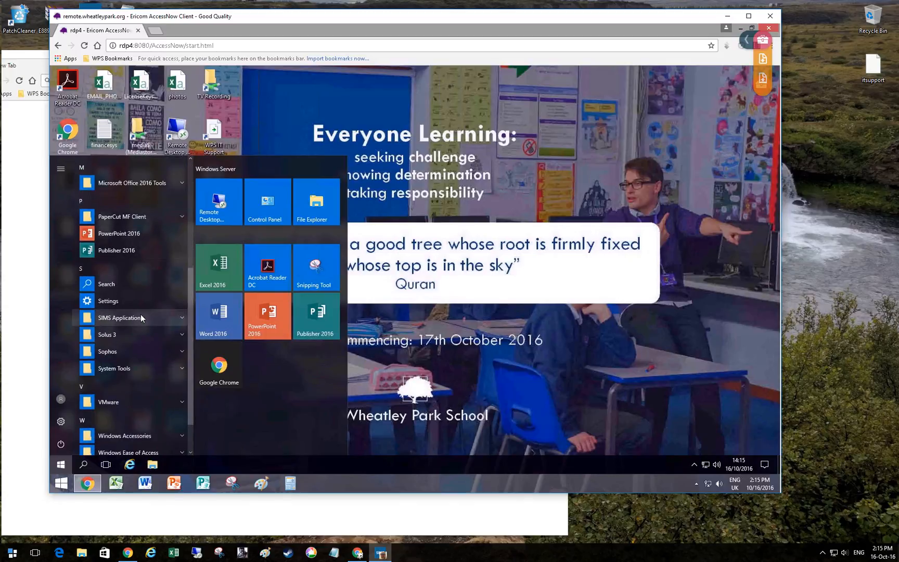
mouse_move(120, 372)
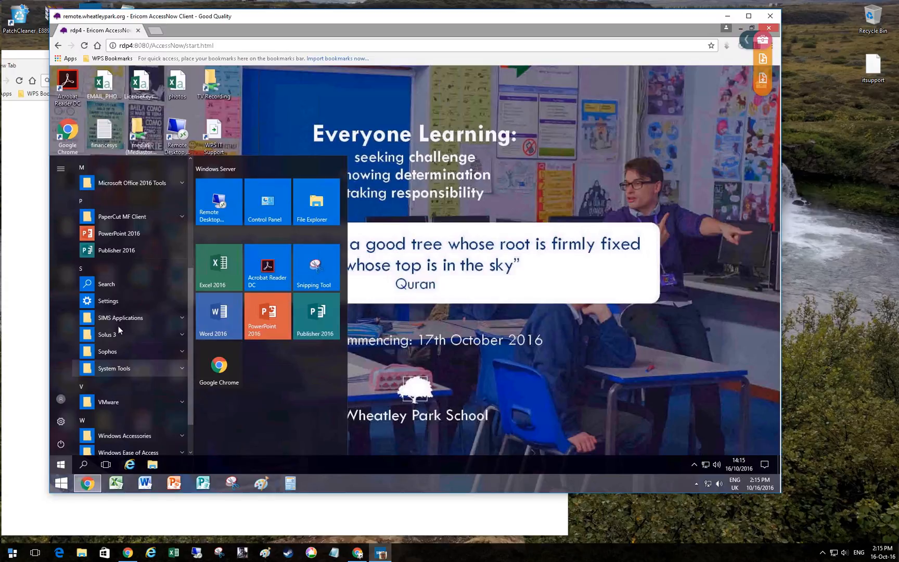
click(61, 465)
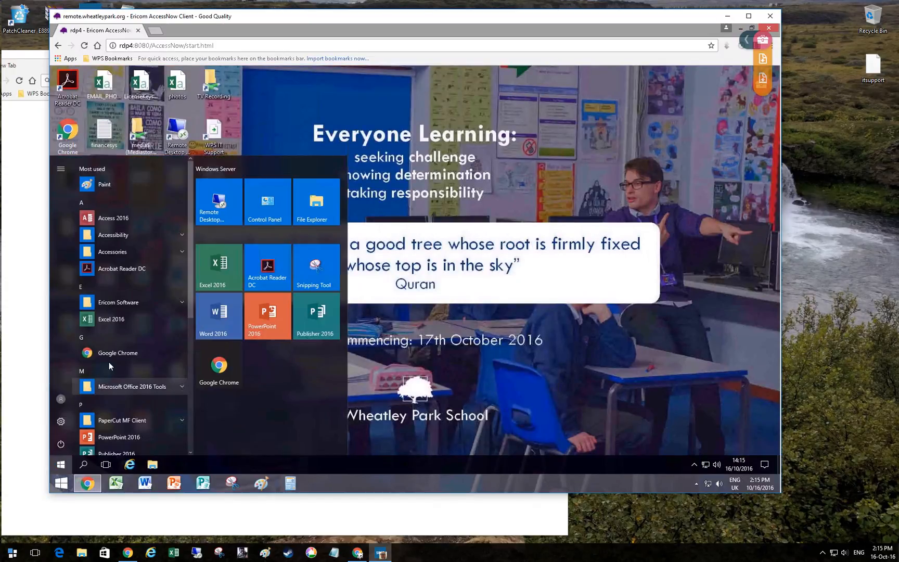
scroll(down, 3)
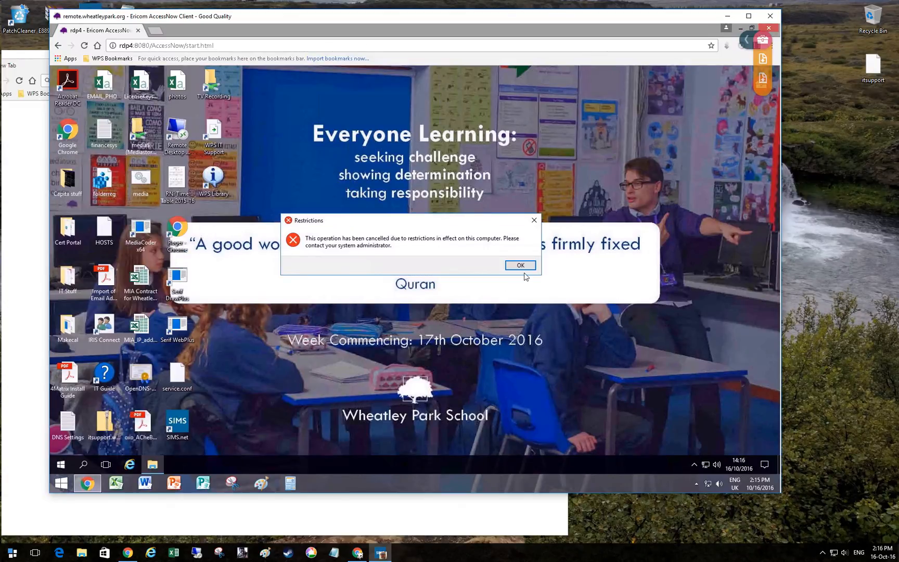
click(520, 264)
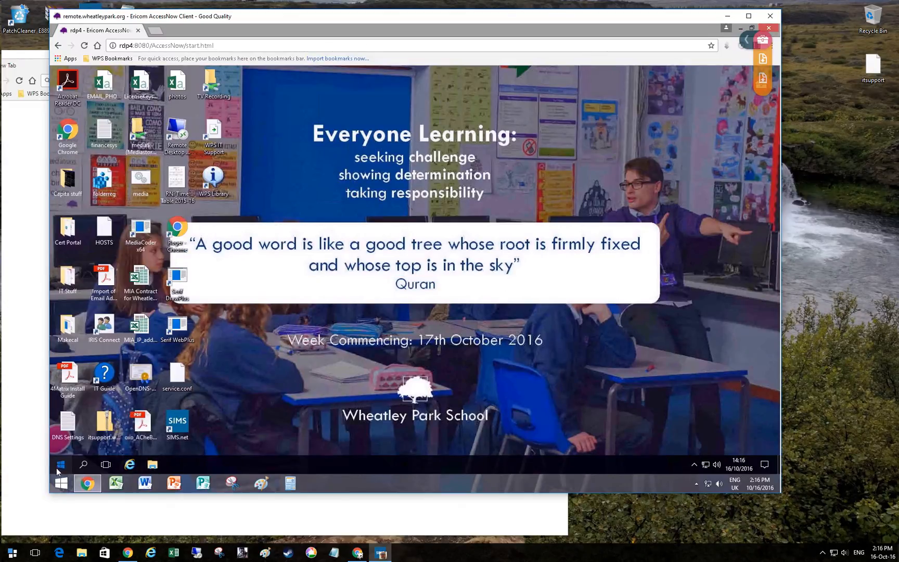
Launch Word 2016 from the Start menu and accept 'Install updates only'.
click(61, 464)
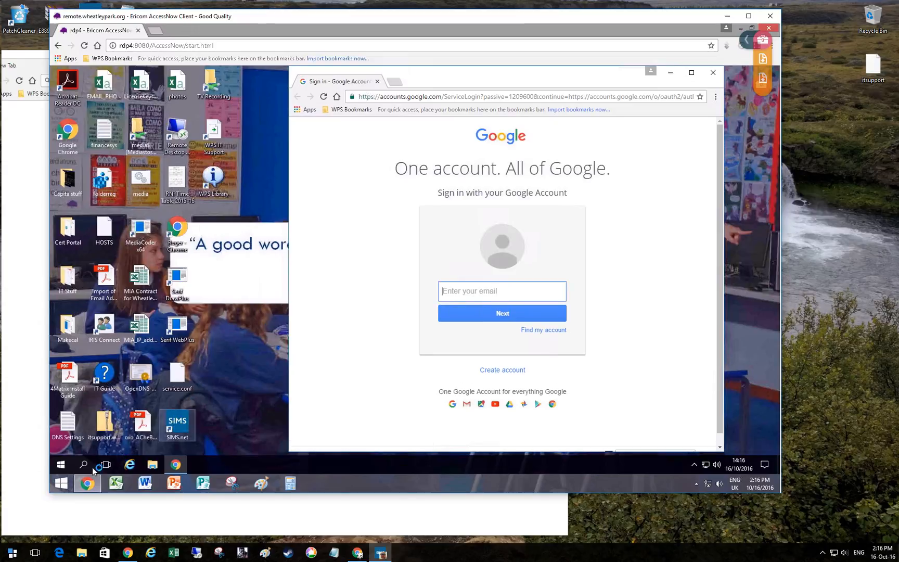
click(61, 464)
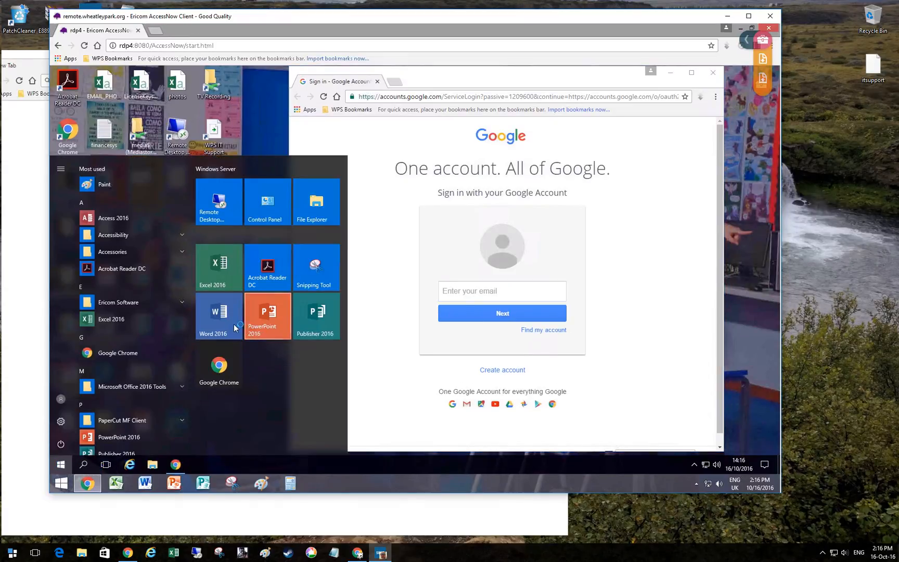
click(213, 315)
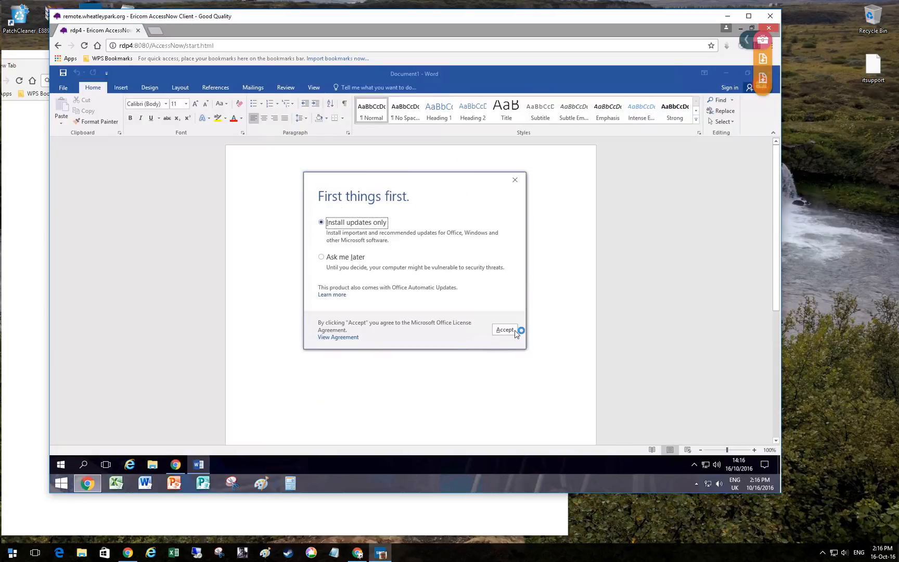
click(505, 329)
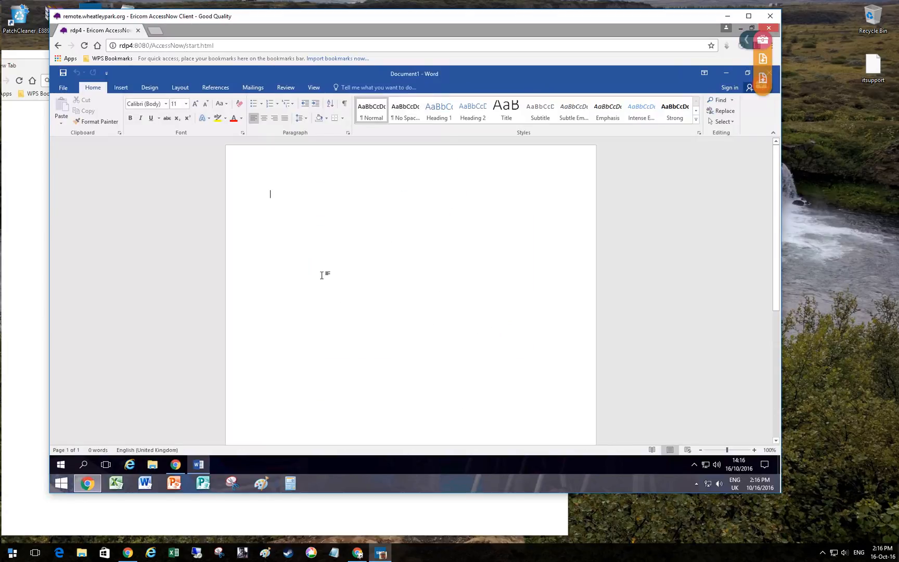
mouse_move(499, 79)
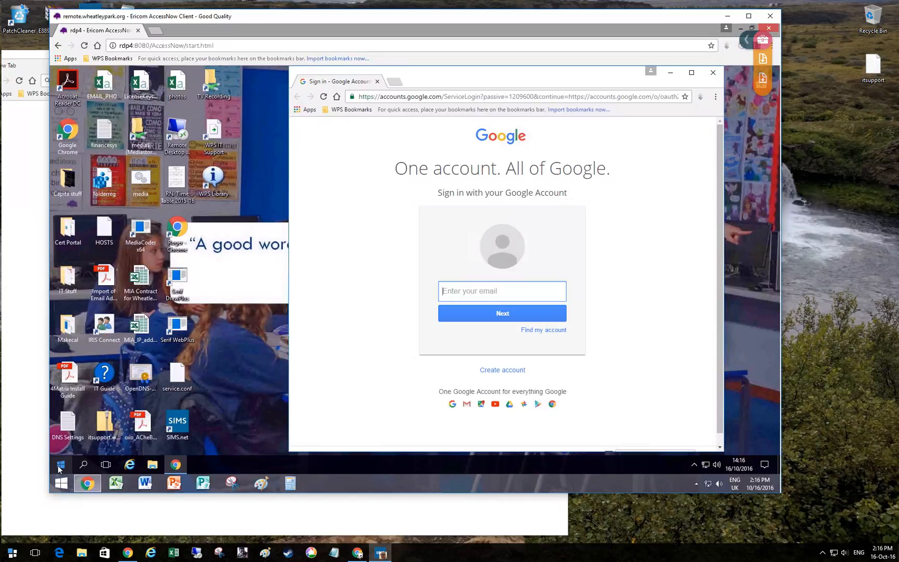
Launch Excel 2016 from the Start menu and create a blank workbook, Book1.
click(60, 464)
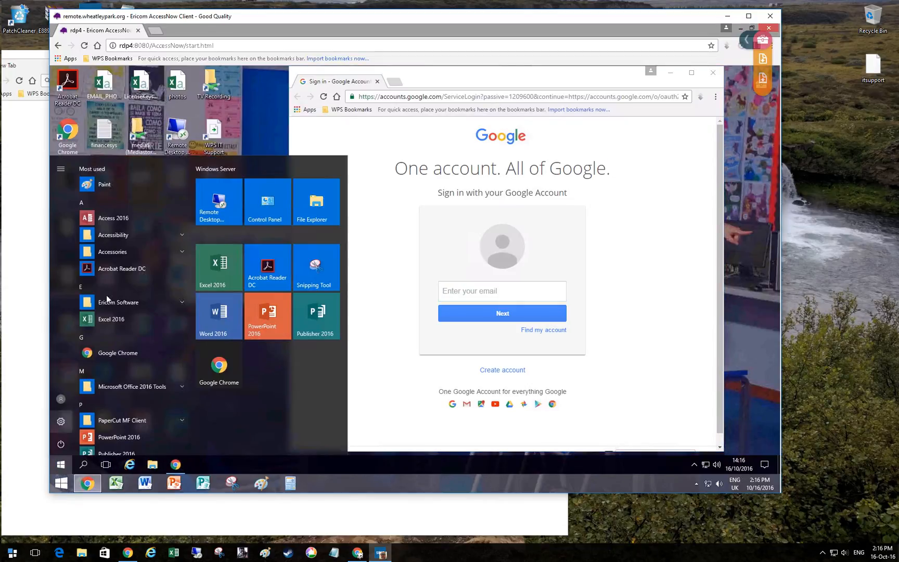
mouse_move(118, 212)
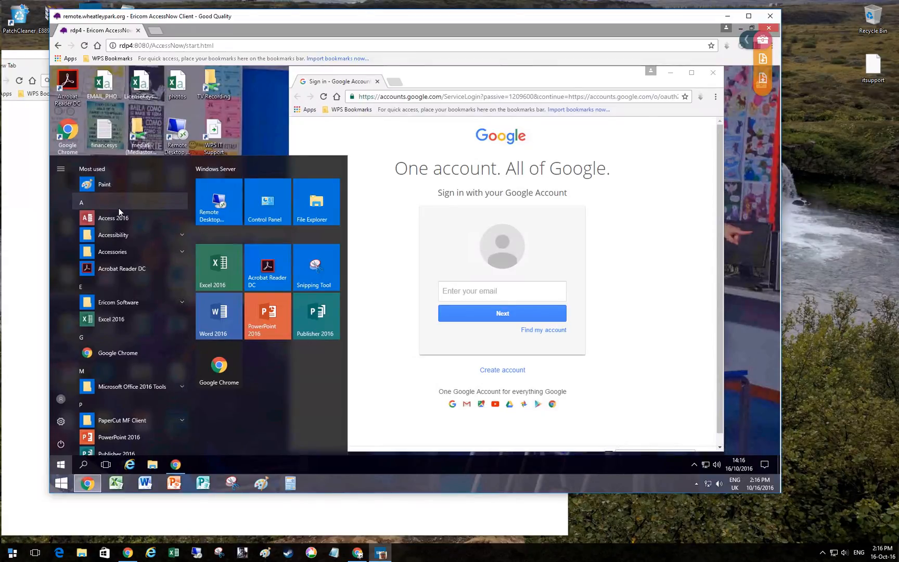
mouse_move(218, 268)
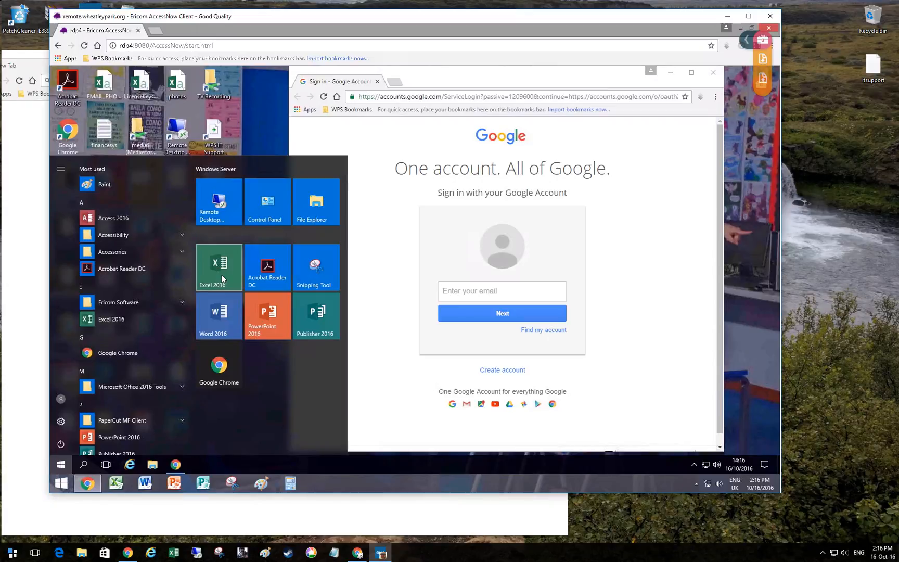
click(218, 266)
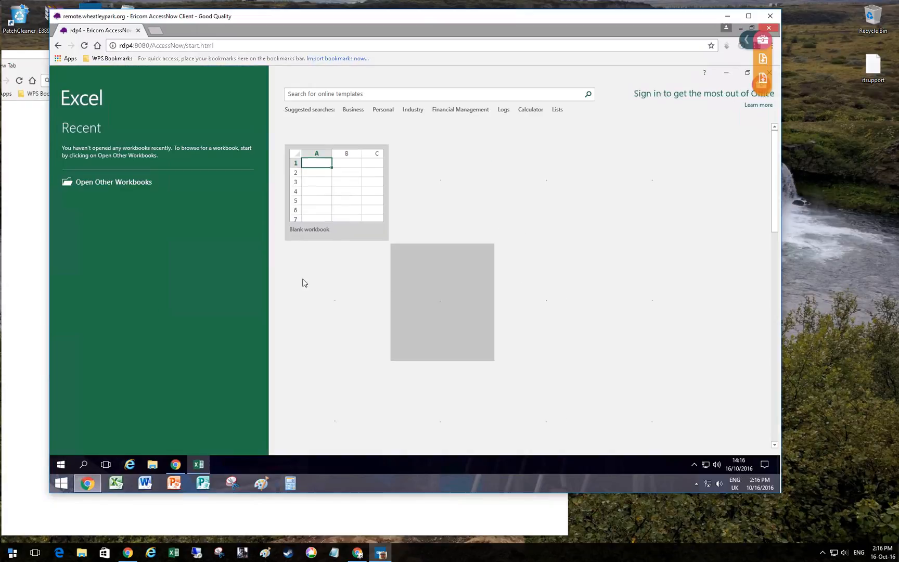
click(336, 192)
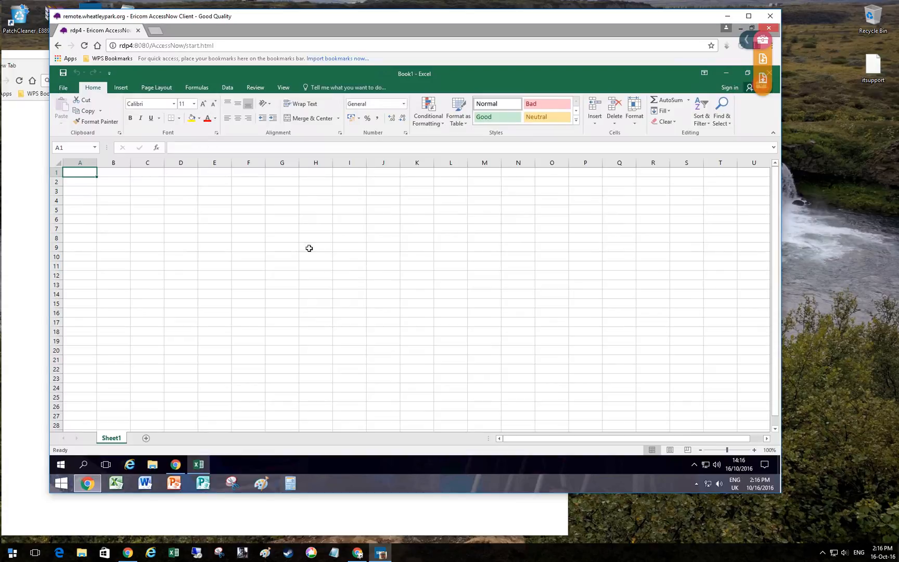
mouse_move(618, 78)
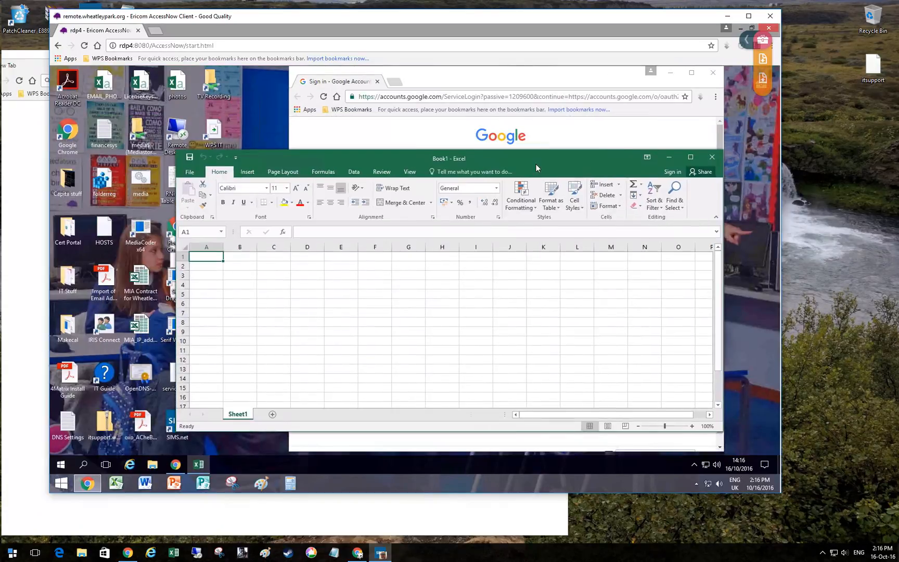
Drag the Excel Book1 window around on the rdp4 desktop.
drag(449, 158, 456, 166)
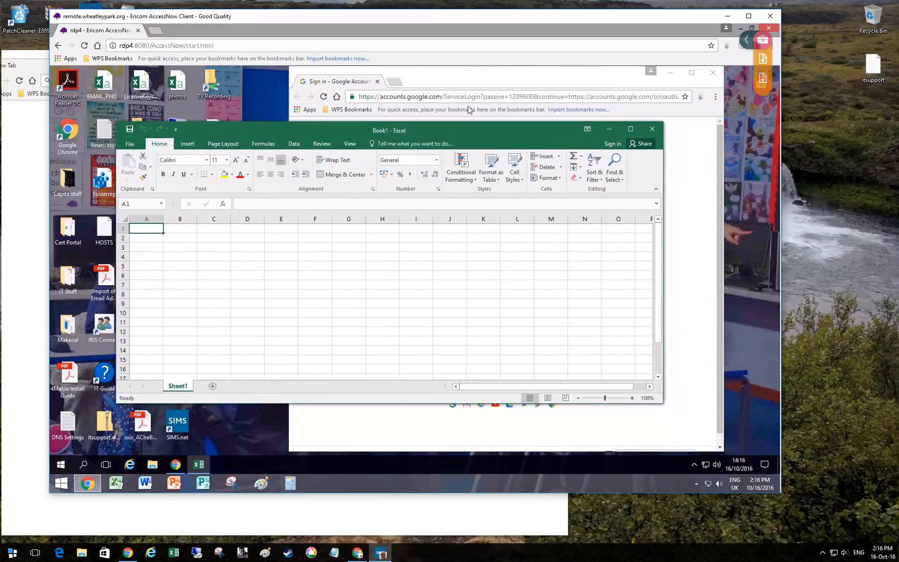
drag(388, 130, 346, 83)
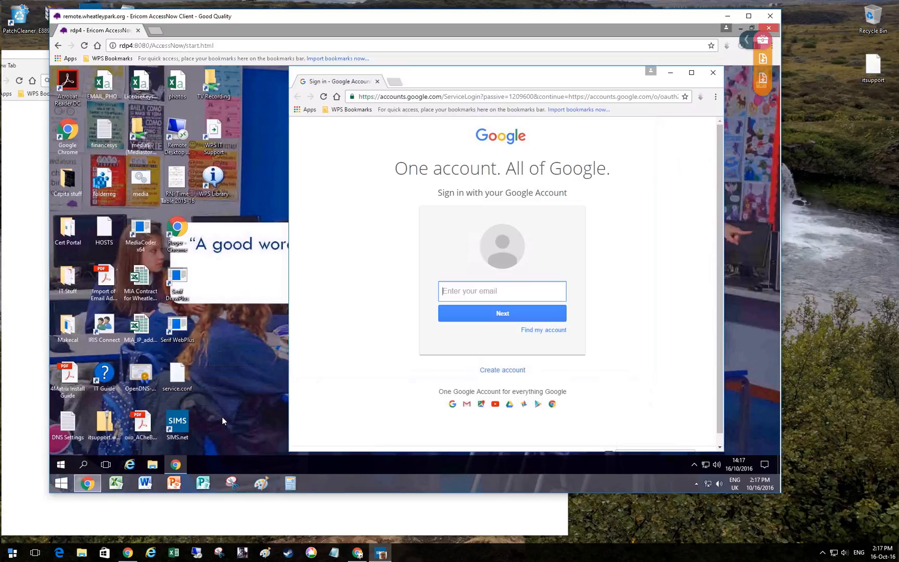
mouse_move(212, 457)
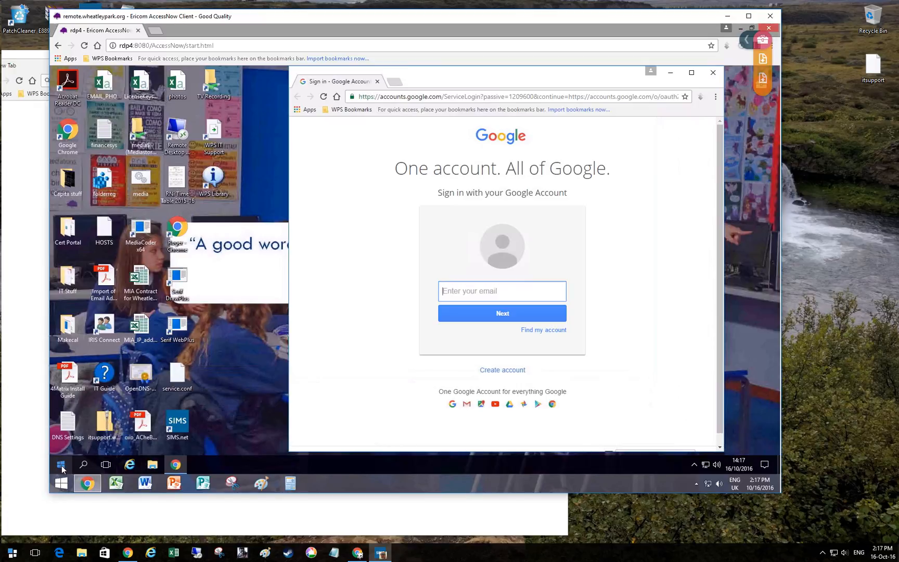
Browse the rdp4 Start menu app list while closing Chrome's Google sign-in window.
click(61, 464)
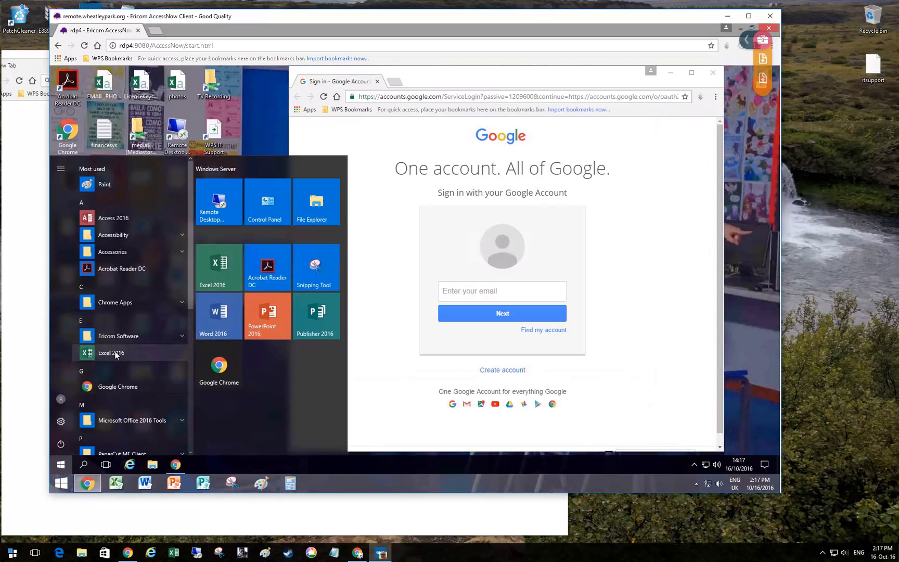
scroll(down, 3)
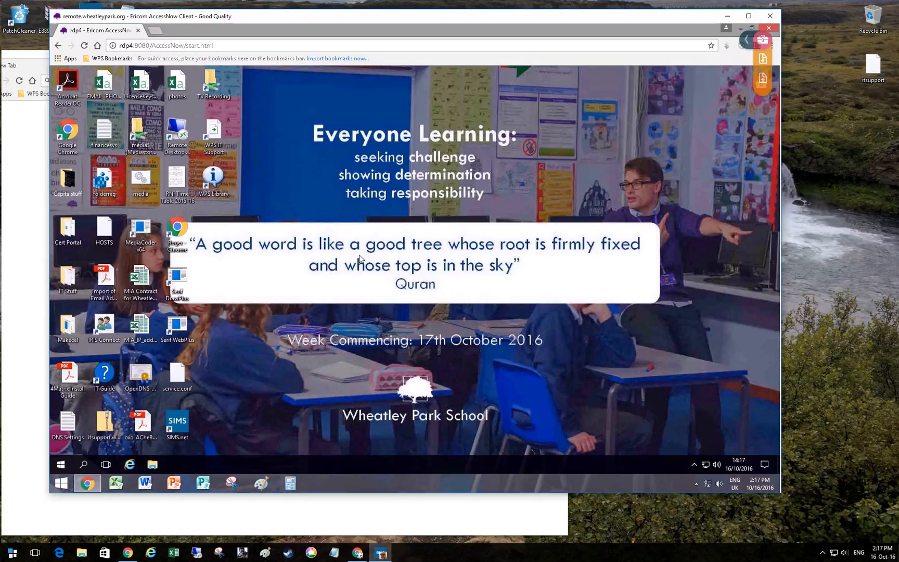
Choose Sign out from the user account icon in the rdp4 Start menu.
click(61, 465)
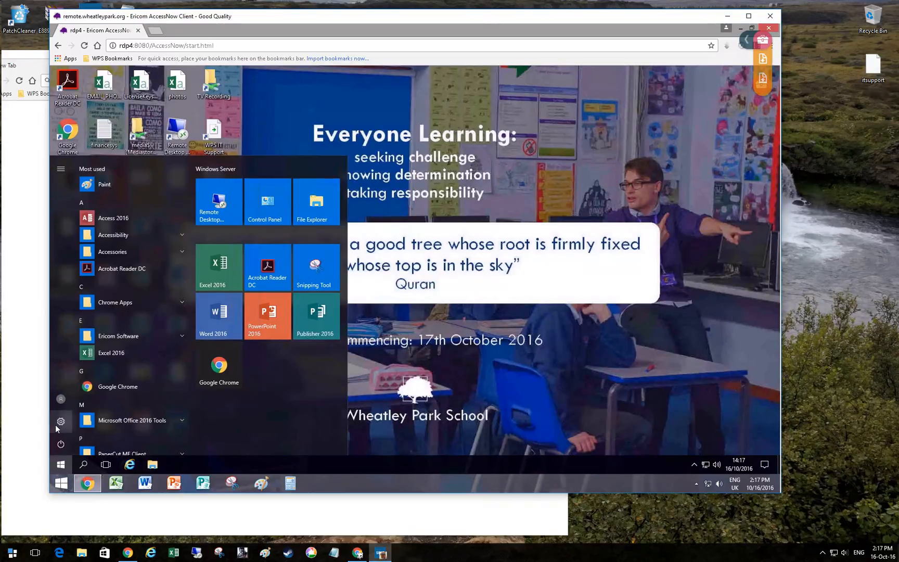
click(60, 399)
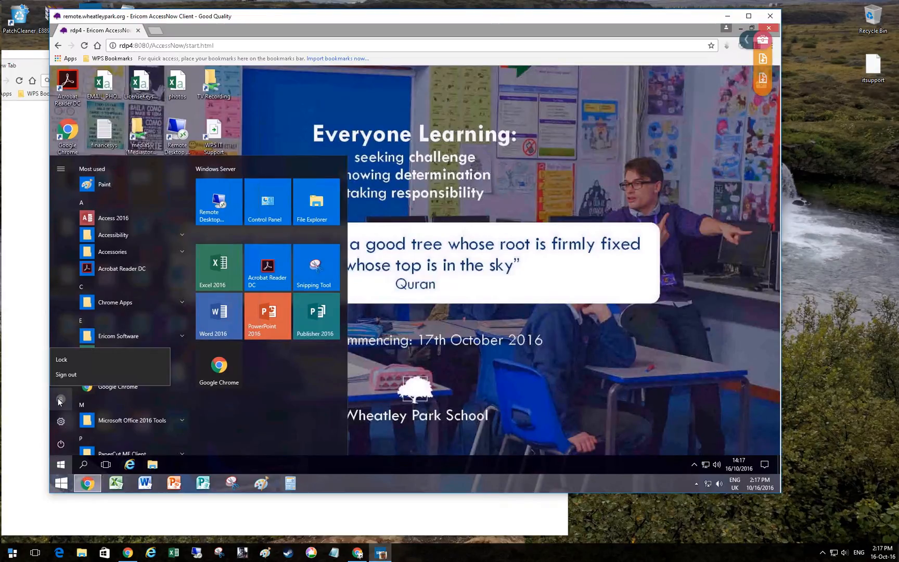
mouse_move(66, 374)
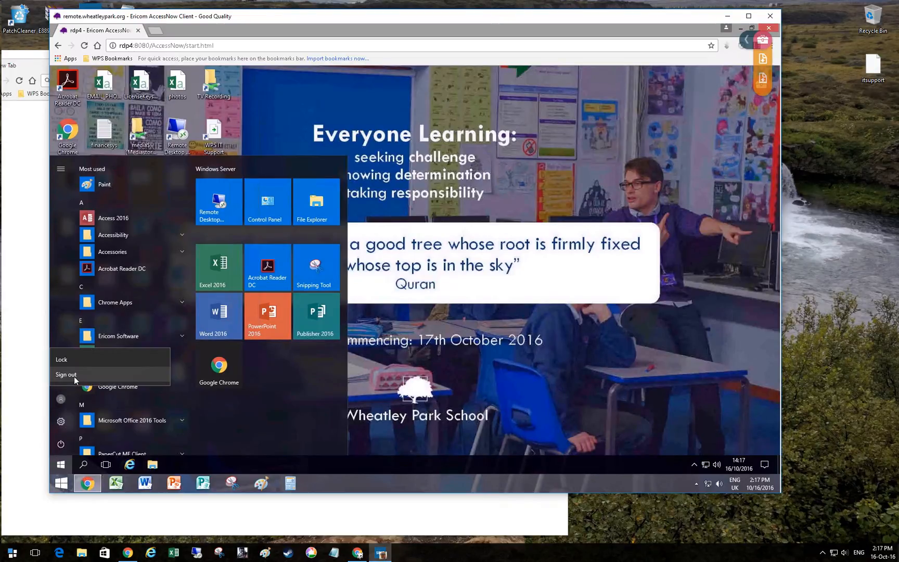
click(66, 374)
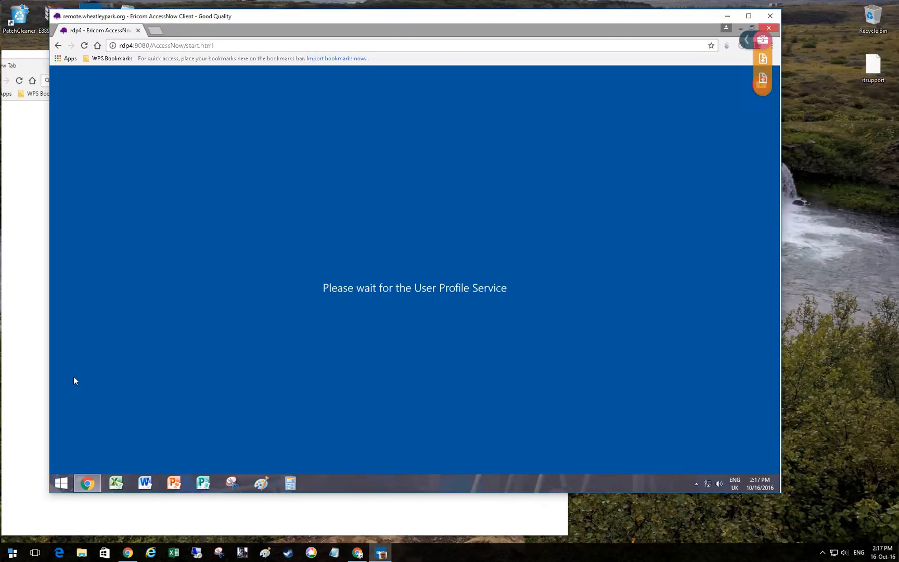